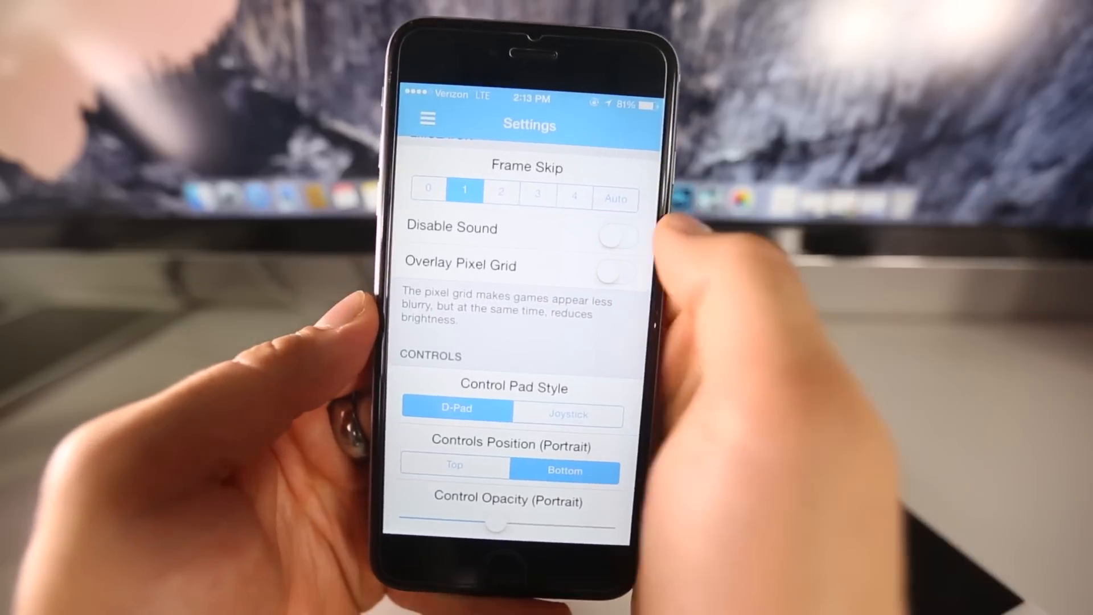
{"action": "scroll", "scroll_direction": "down", "scroll_amount": 3}
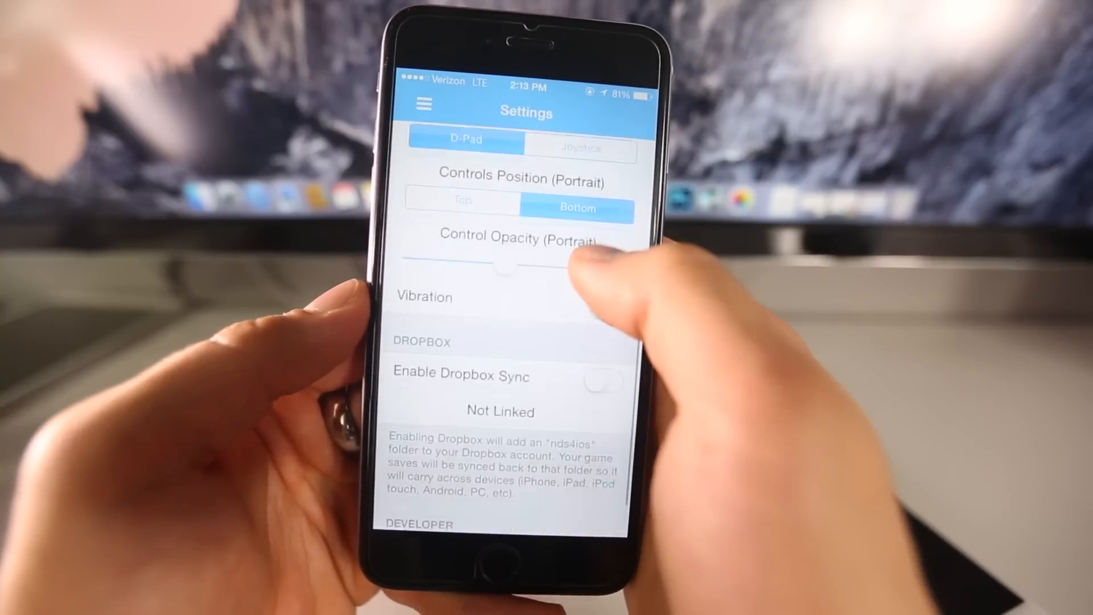
{"action": "scroll", "scroll_direction": "up", "scroll_amount": 3}
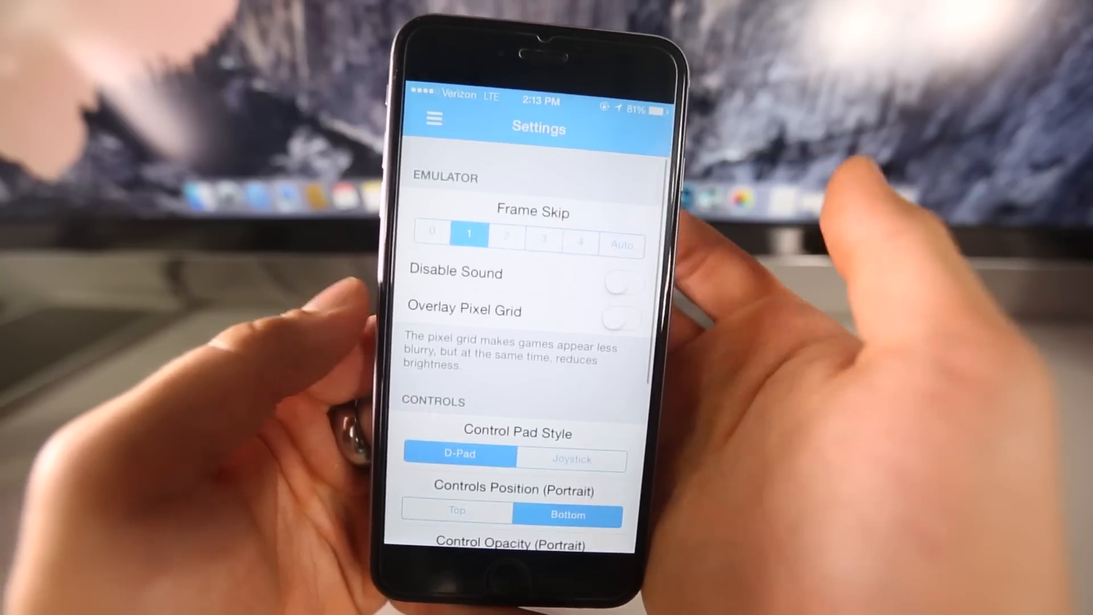